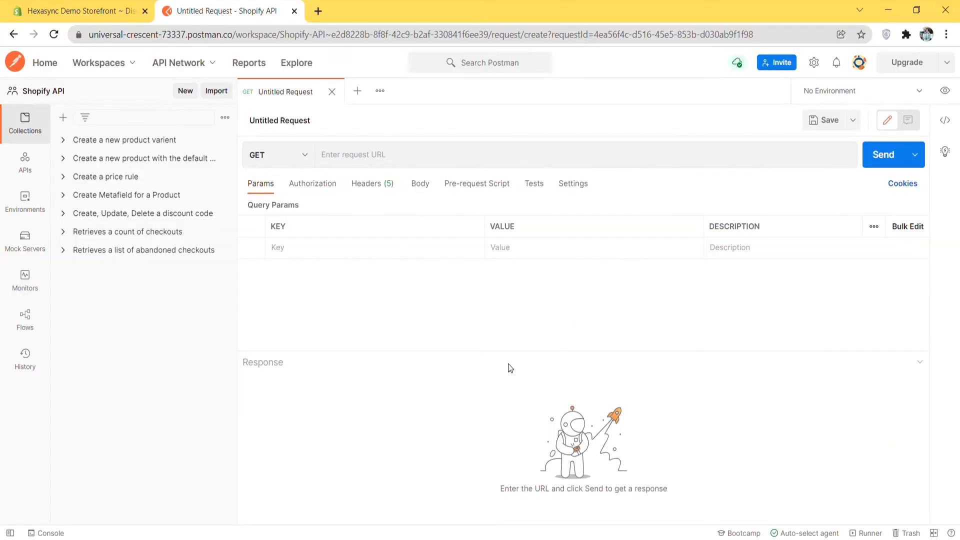
{"action": "mouse_move", "coordinate": [571, 402]}
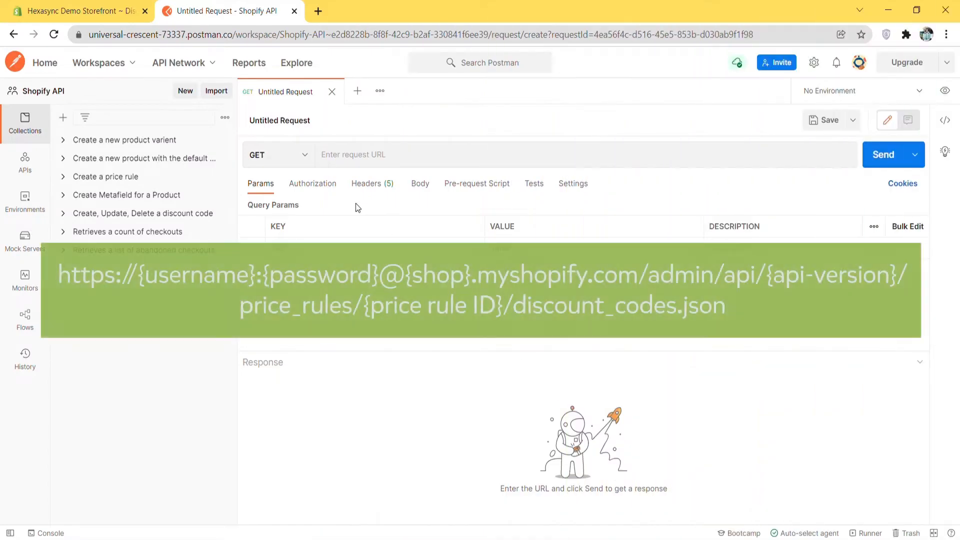
Prepare a POST to the discount_codes endpoint with a raw JSON body for SUMMERSALE10OFF
{"action": "left_click", "coordinate": [276, 154]}
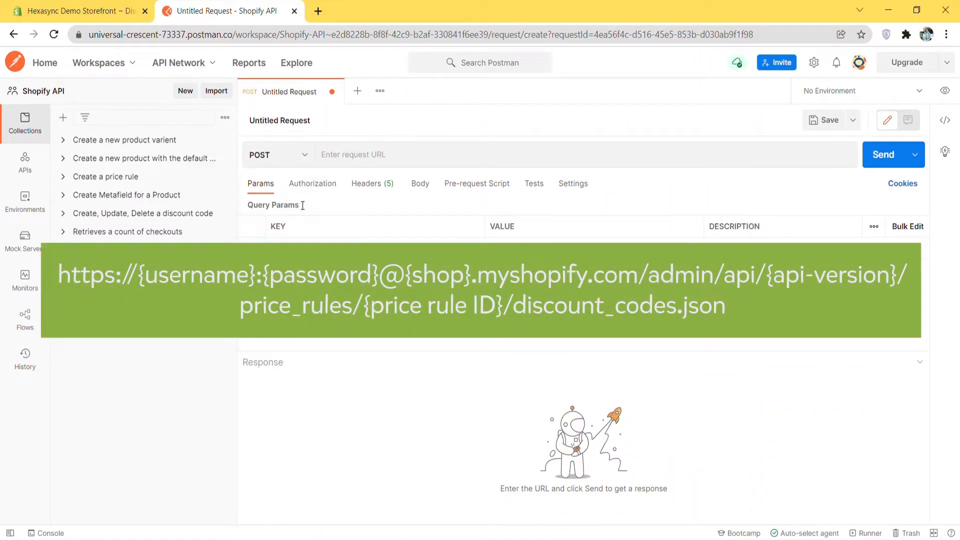
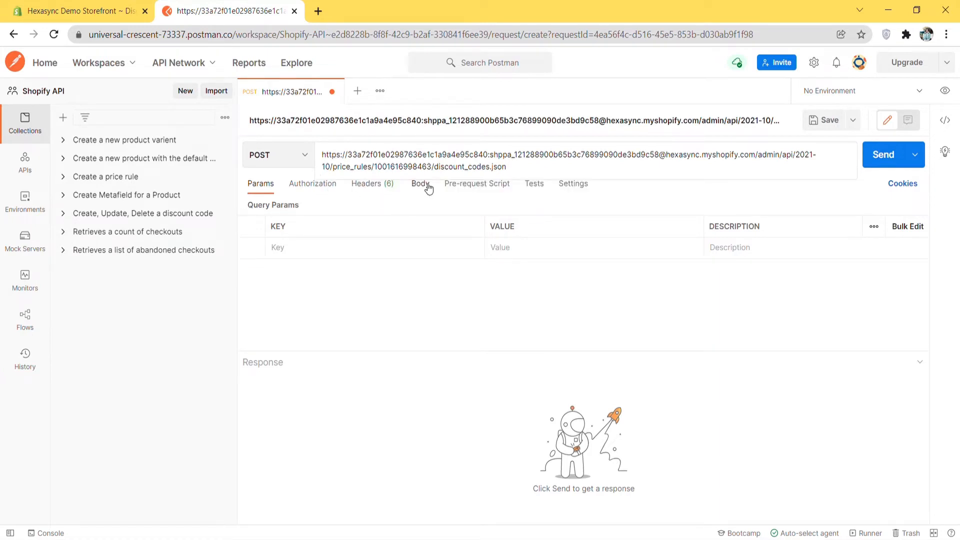
{"action": "left_click", "coordinate": [420, 183]}
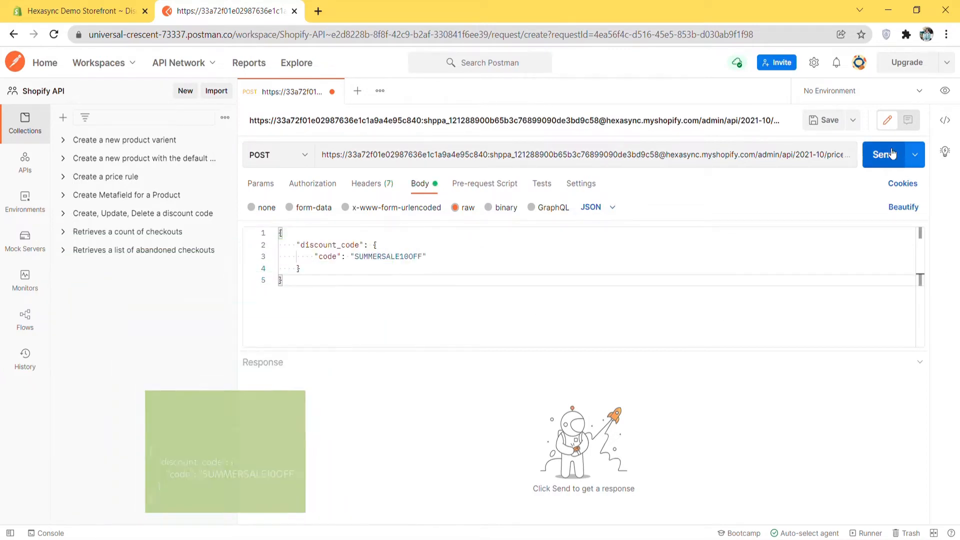
Send it, get 201 Created, grab the returned discount code id and go to Shopify admin
{"action": "left_click", "coordinate": [887, 154]}
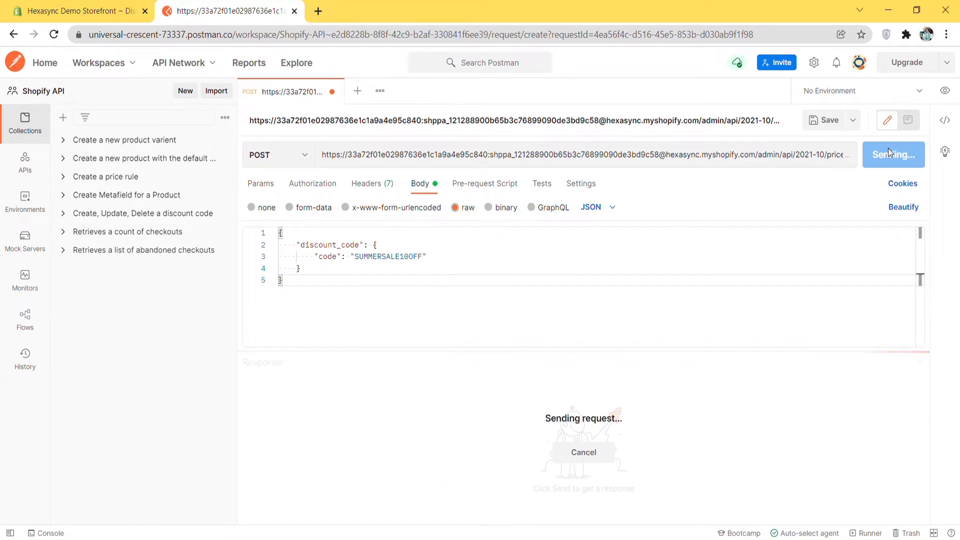
{"action": "left_click", "coordinate": [887, 154]}
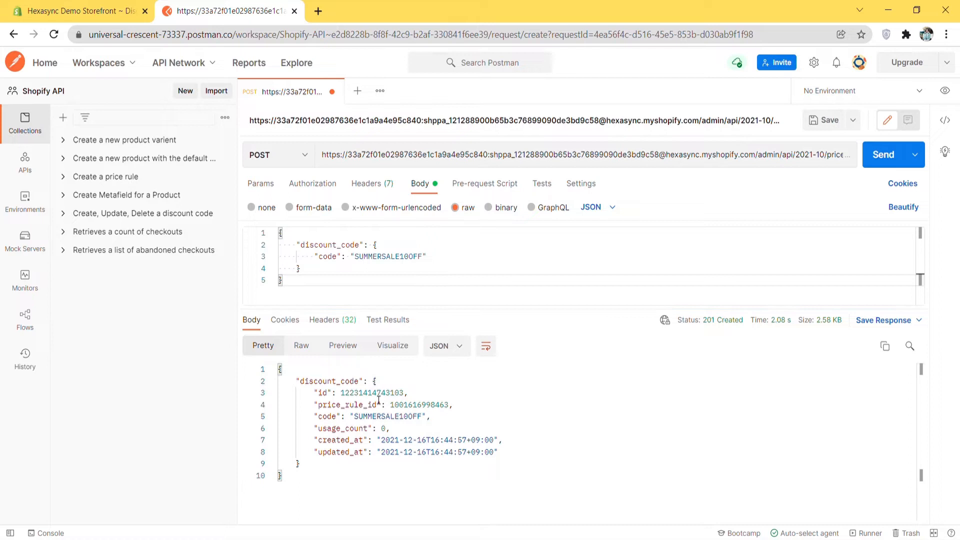
{"action": "double_click", "coordinate": [372, 392]}
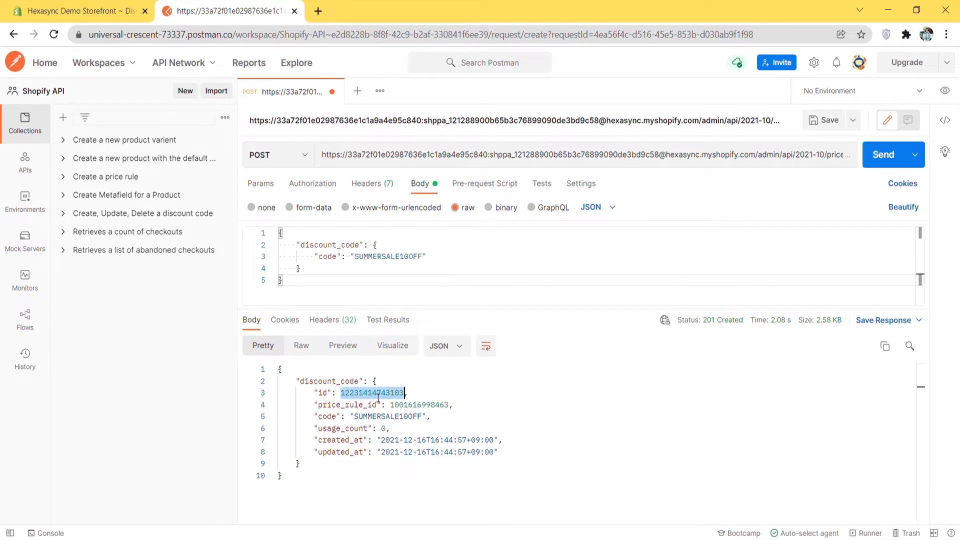
{"action": "left_click", "coordinate": [79, 10]}
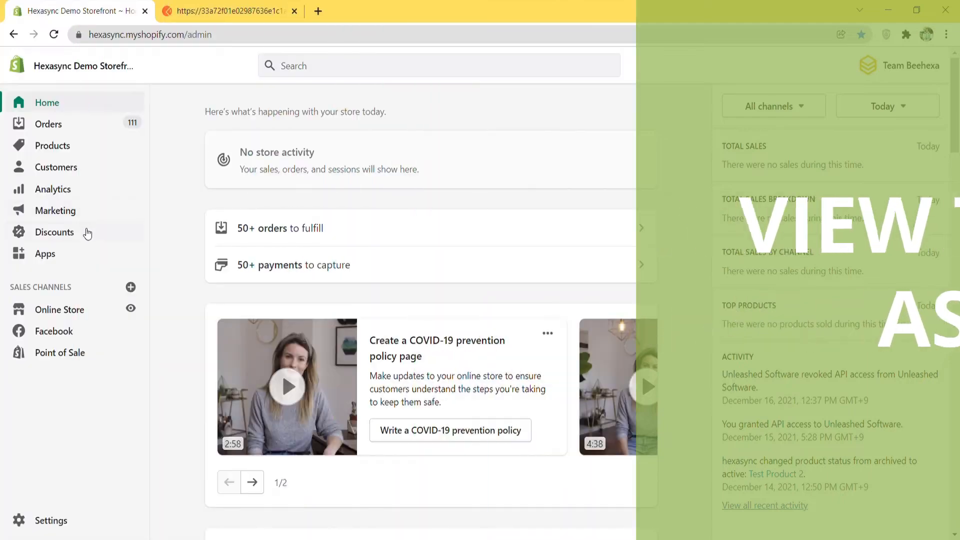
View SUMMERSALE10OFF in Discounts, check its timeline shows API creation, return to Postman
{"action": "left_click", "coordinate": [54, 230]}
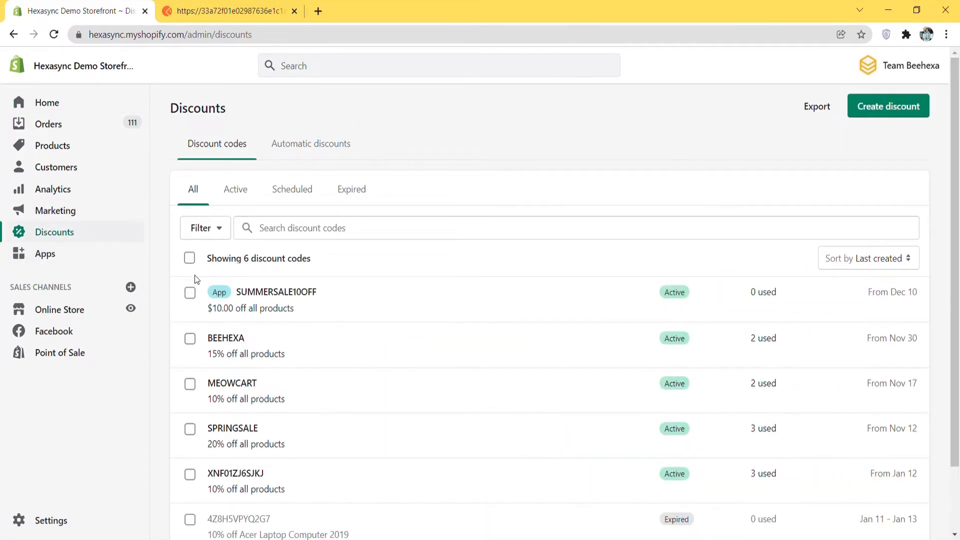
{"action": "mouse_move", "coordinate": [426, 305]}
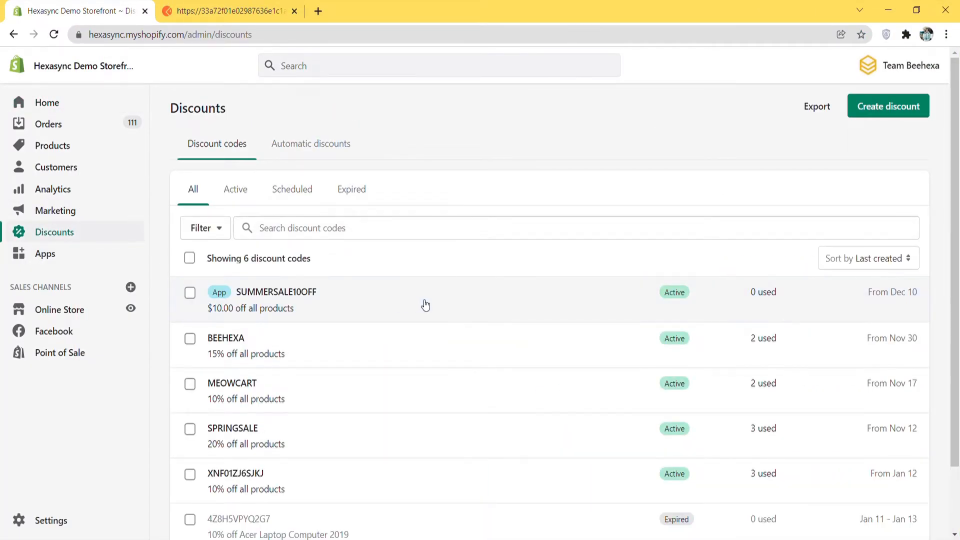
{"action": "left_click", "coordinate": [276, 291]}
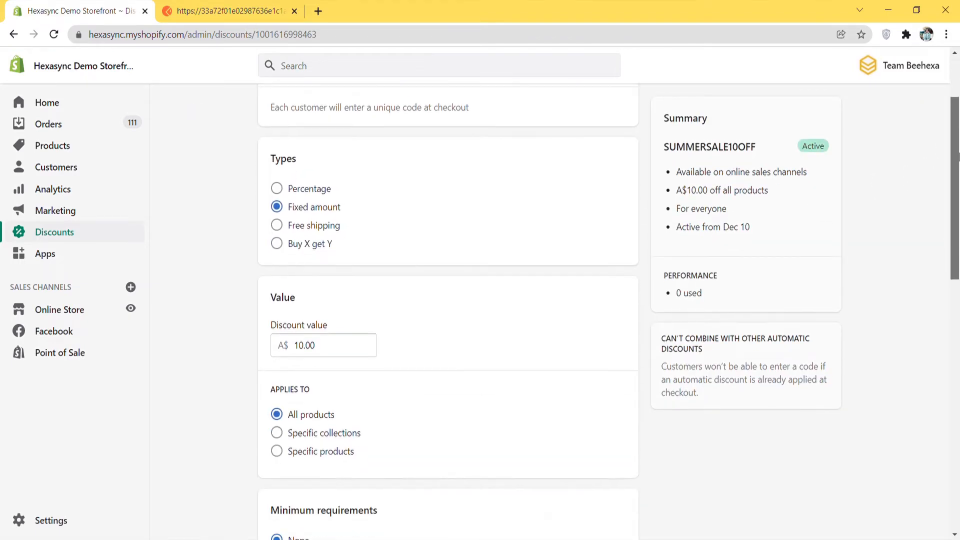
{"action": "scroll", "scroll_direction": "down", "scroll_amount": 3}
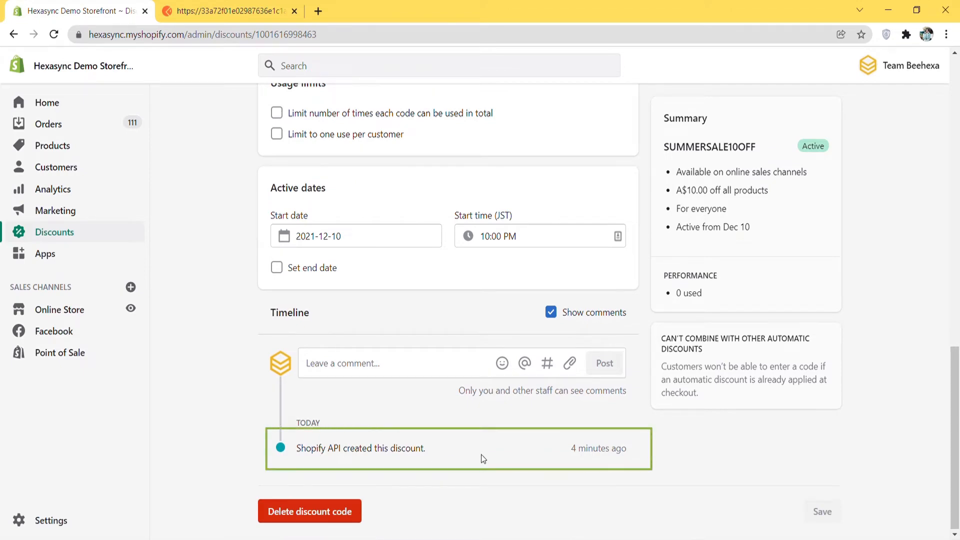
{"action": "left_click", "coordinate": [230, 11]}
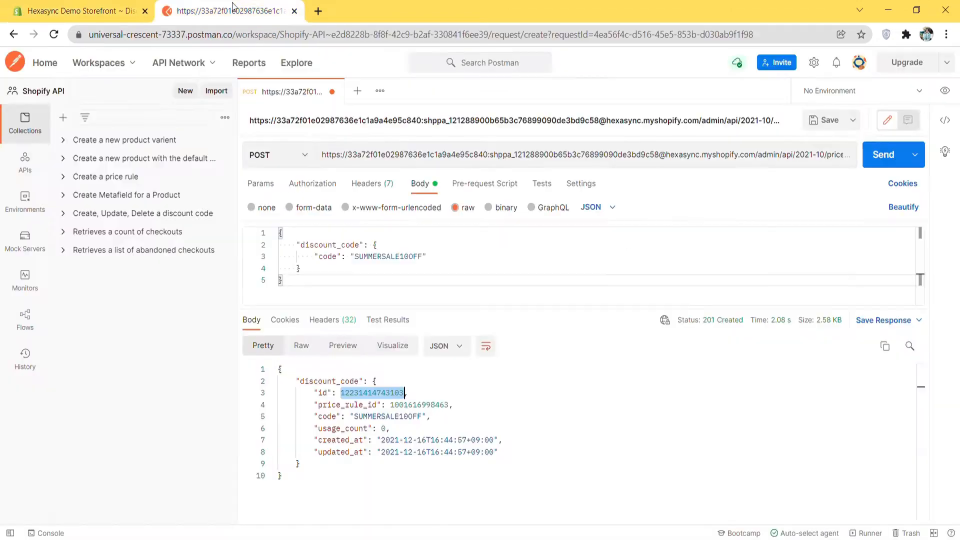
Build a new PUT request with a raw JSON body renaming the code to WINTERSALE10OFF
{"action": "left_click", "coordinate": [357, 91]}
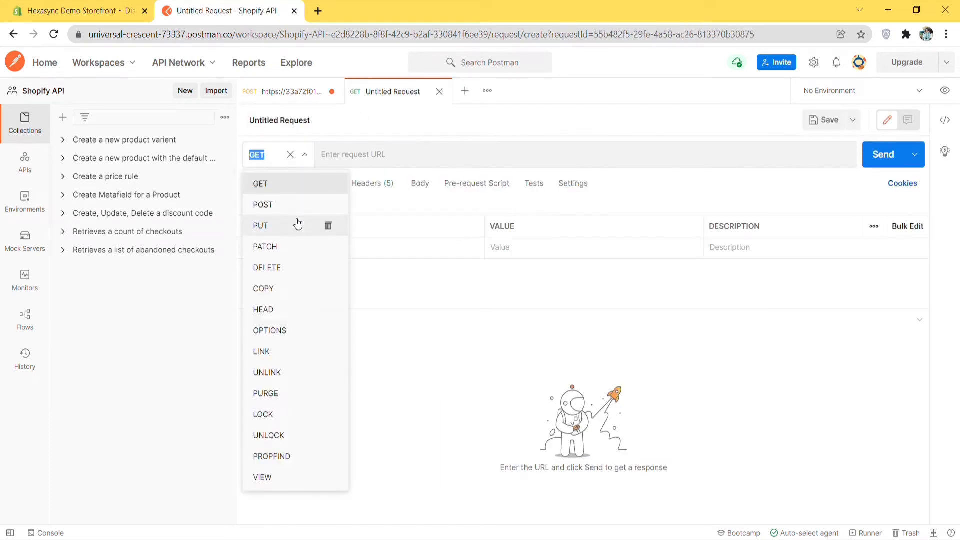
{"action": "left_click", "coordinate": [260, 225]}
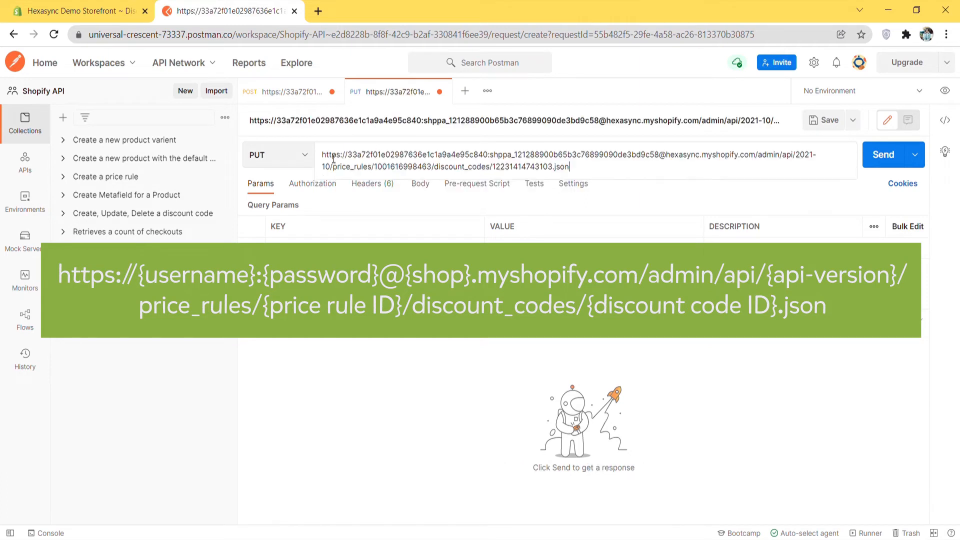
{"action": "left_click", "coordinate": [420, 183]}
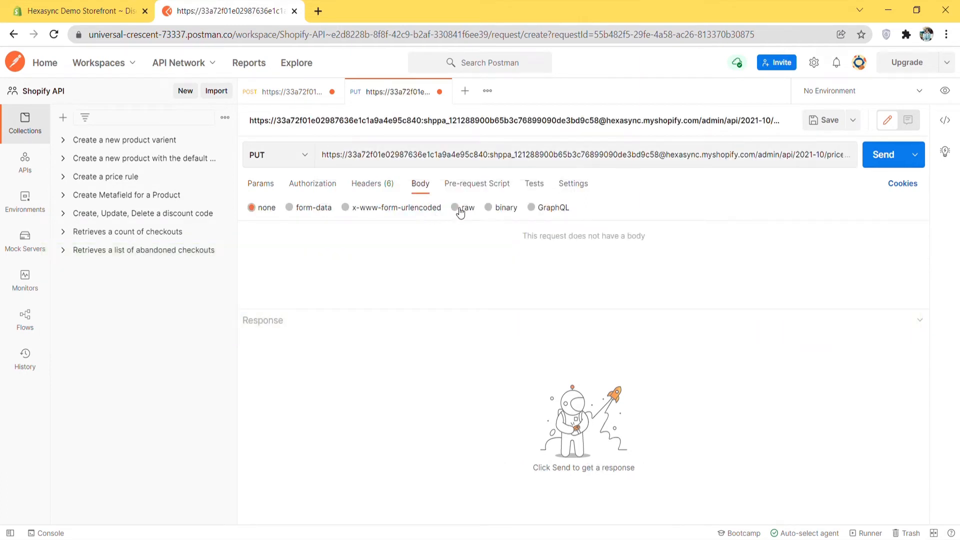
{"action": "left_click", "coordinate": [456, 207]}
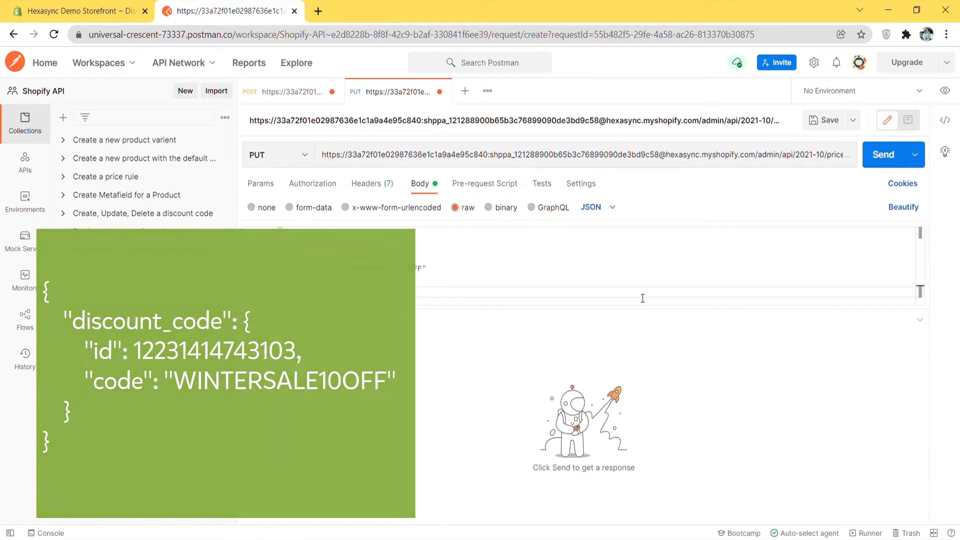
Send the PUT, receive 200 OK with the new code, and go back to Shopify admin
{"action": "left_click", "coordinate": [882, 154]}
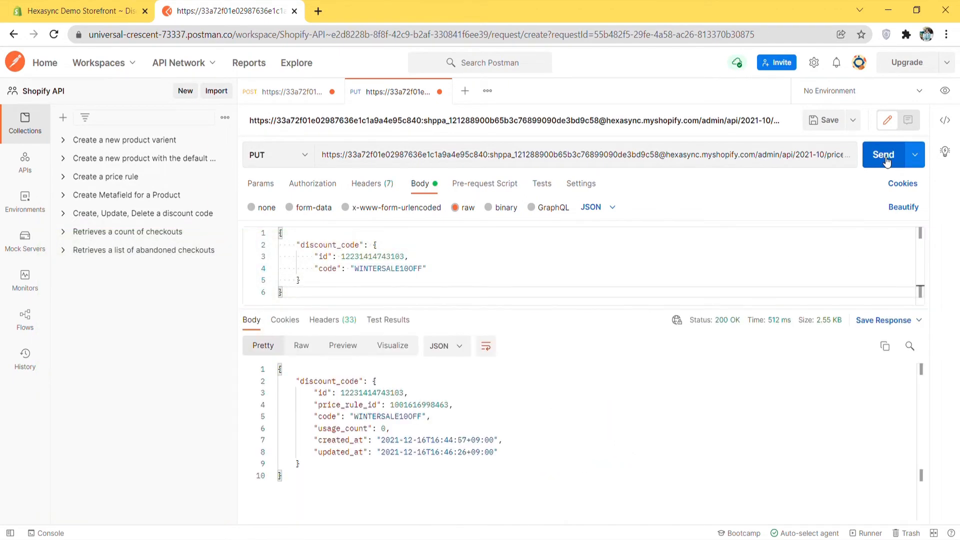
{"action": "mouse_move", "coordinate": [425, 428]}
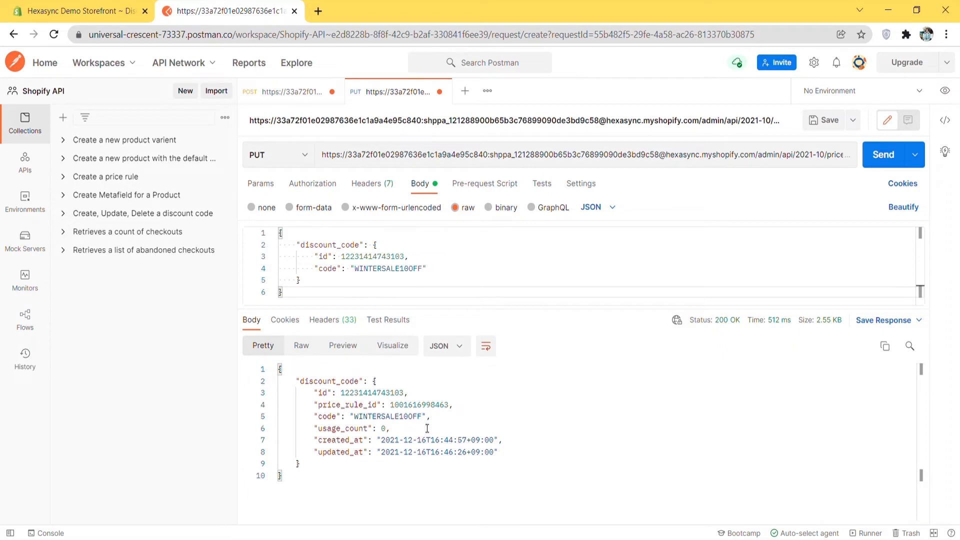
{"action": "left_click", "coordinate": [80, 11]}
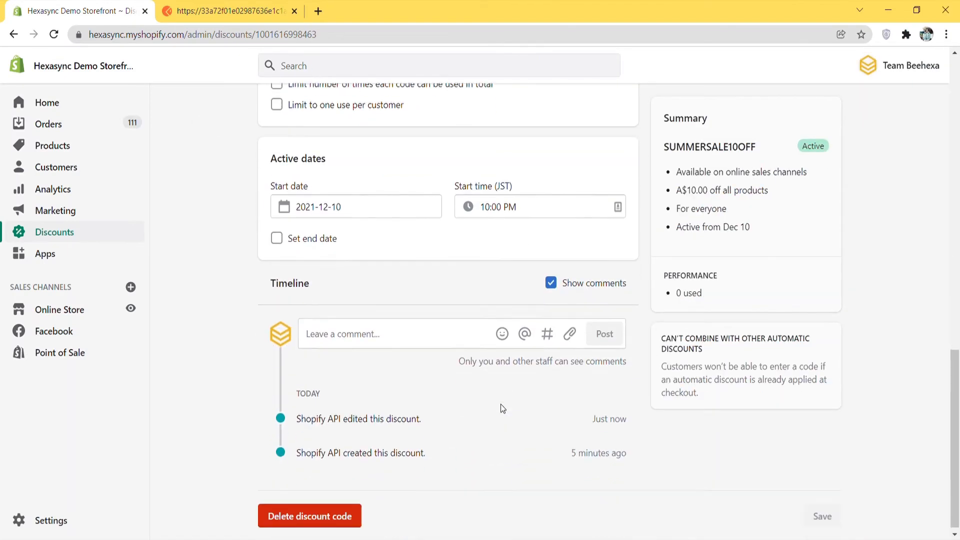
Check the API-edit timeline entry, list all codes showing WINTERSALE10OFF, return to Postman
{"action": "scroll", "scroll_direction": "down", "scroll_amount": 3}
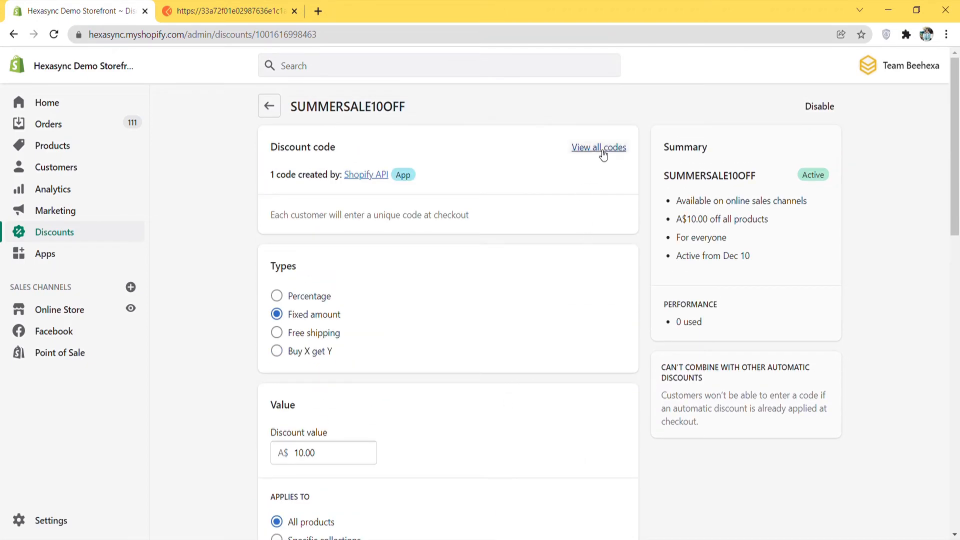
{"action": "left_click", "coordinate": [598, 147]}
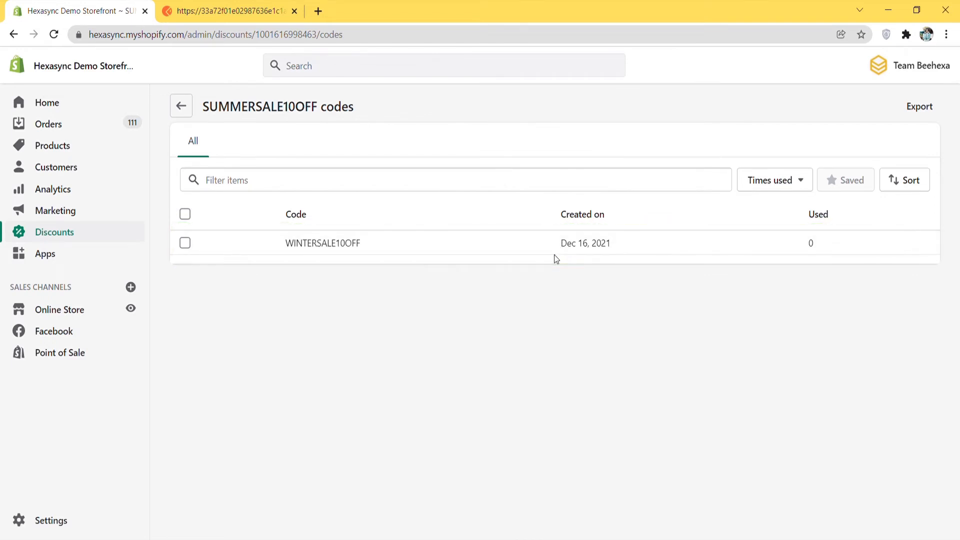
{"action": "left_click", "coordinate": [227, 11]}
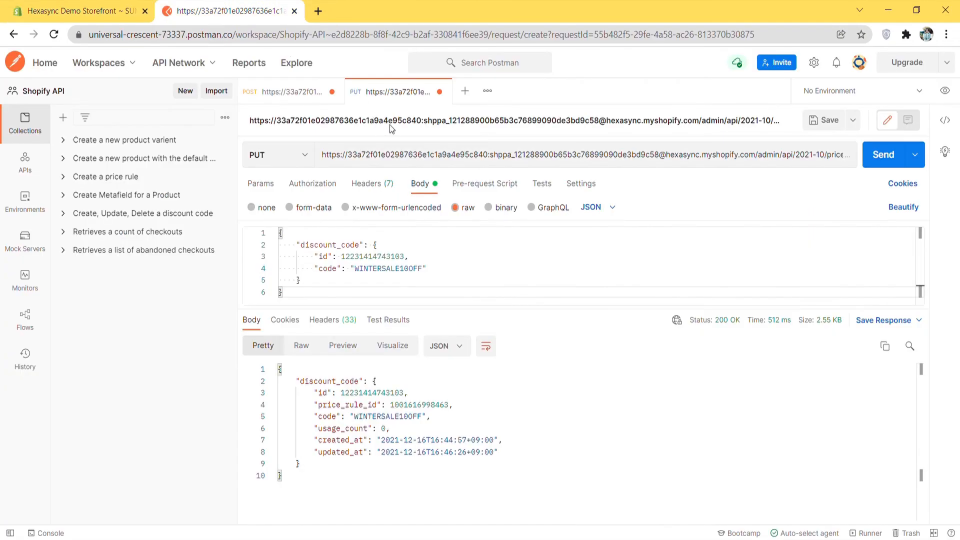
Send a DELETE to the WINTERSALE10OFF code URL, get 204 No Content, switch to Shopify admin
{"action": "left_click", "coordinate": [465, 91]}
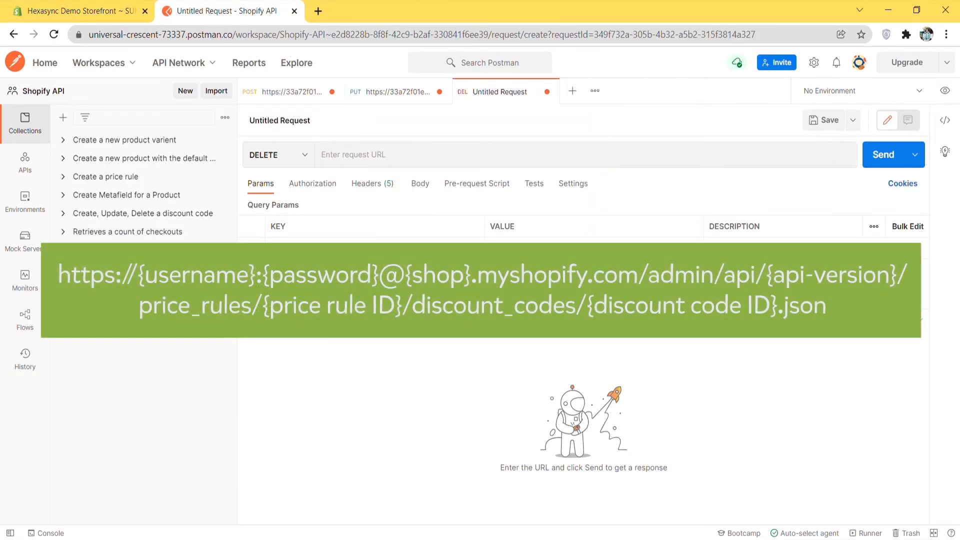
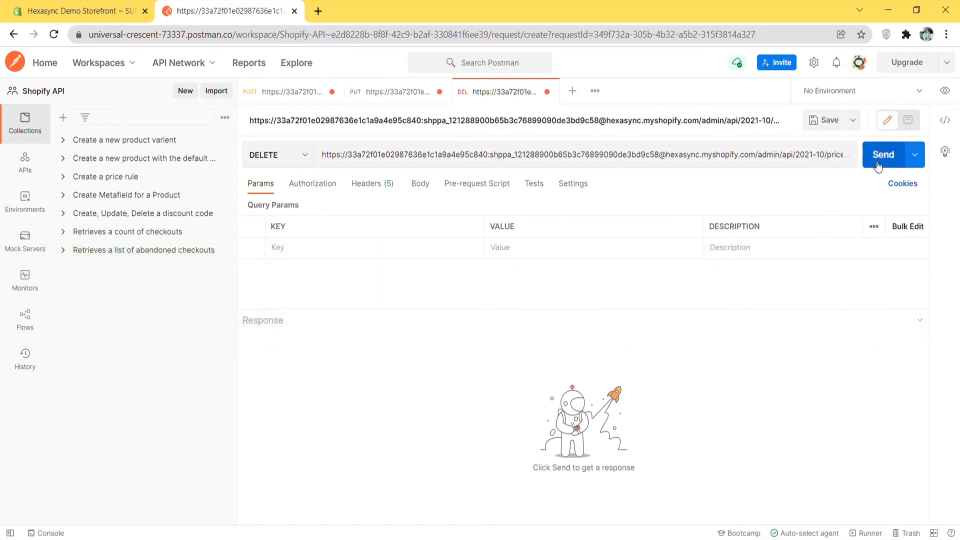
{"action": "left_click", "coordinate": [883, 154]}
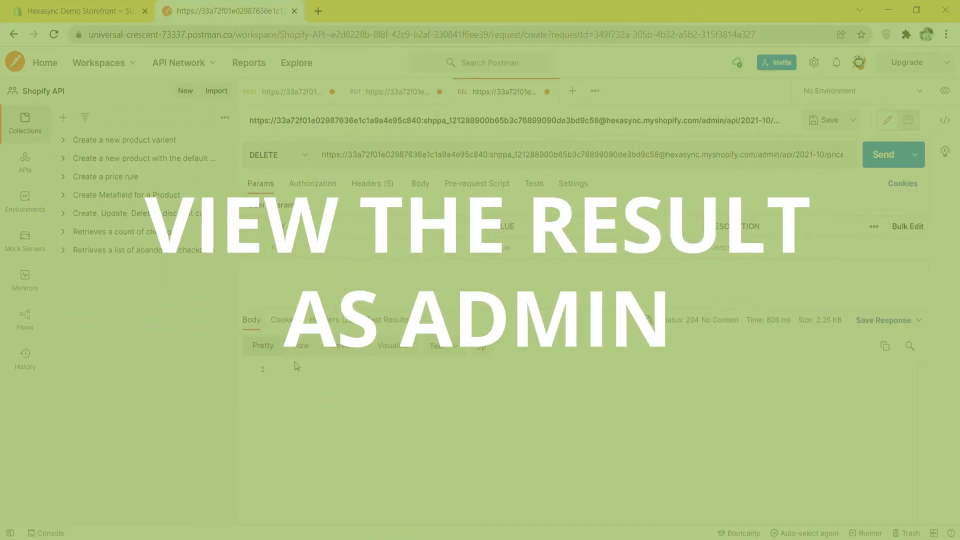
{"action": "left_click", "coordinate": [73, 11]}
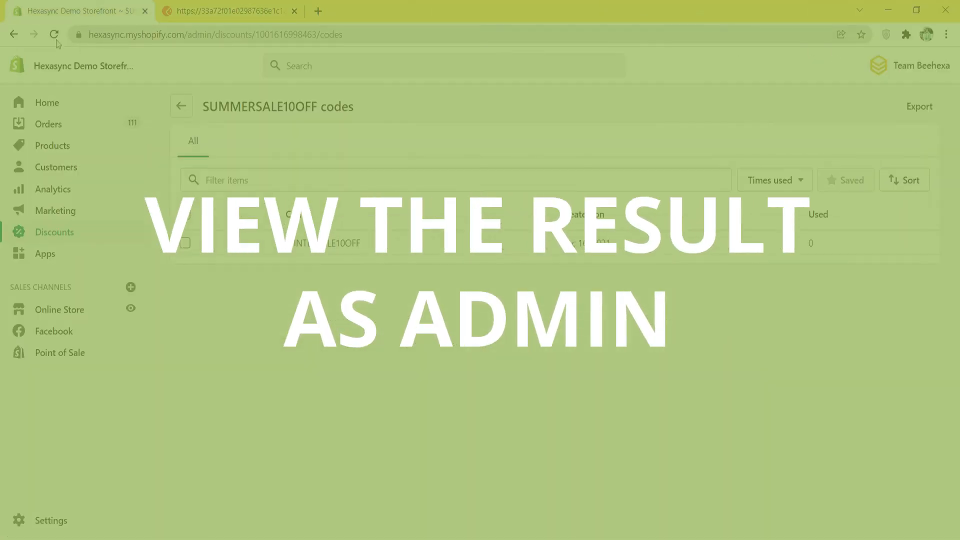